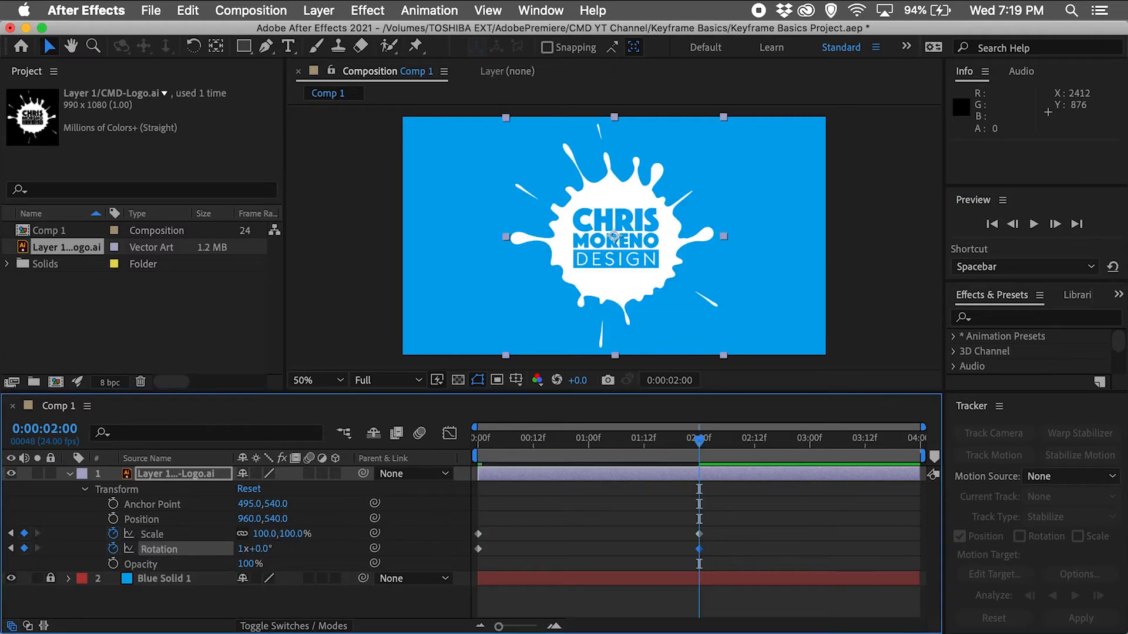
Close the example project to reach an empty project with New Composition options.
click(1034, 224)
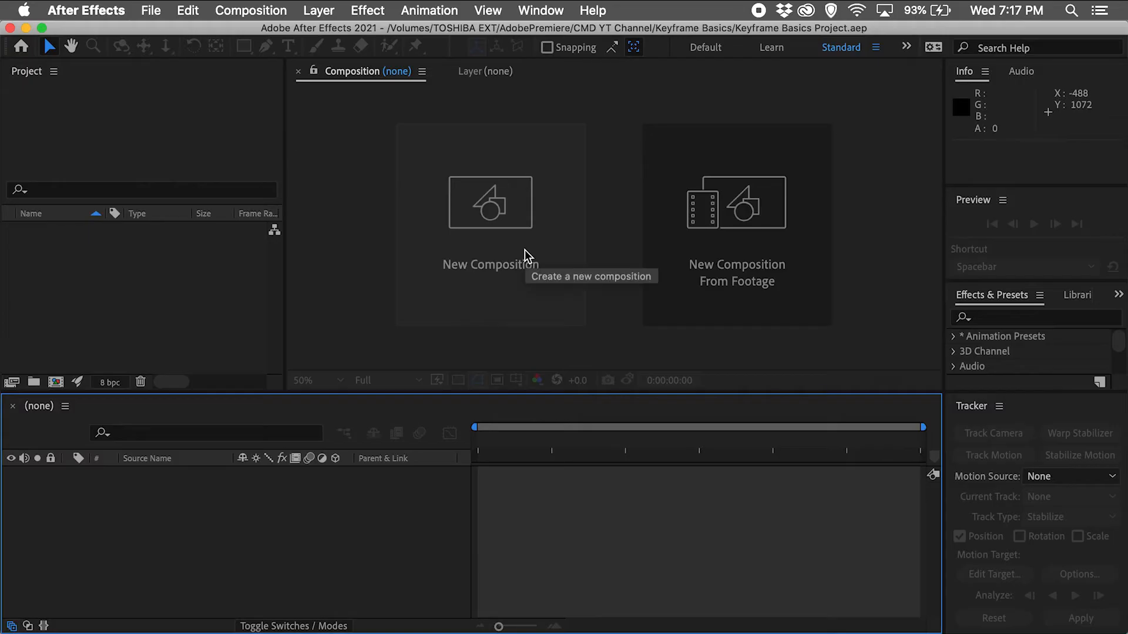
Create Comp 1 with the HDTV 1080 24 preset and a 0:00:04:00 duration.
click(489, 202)
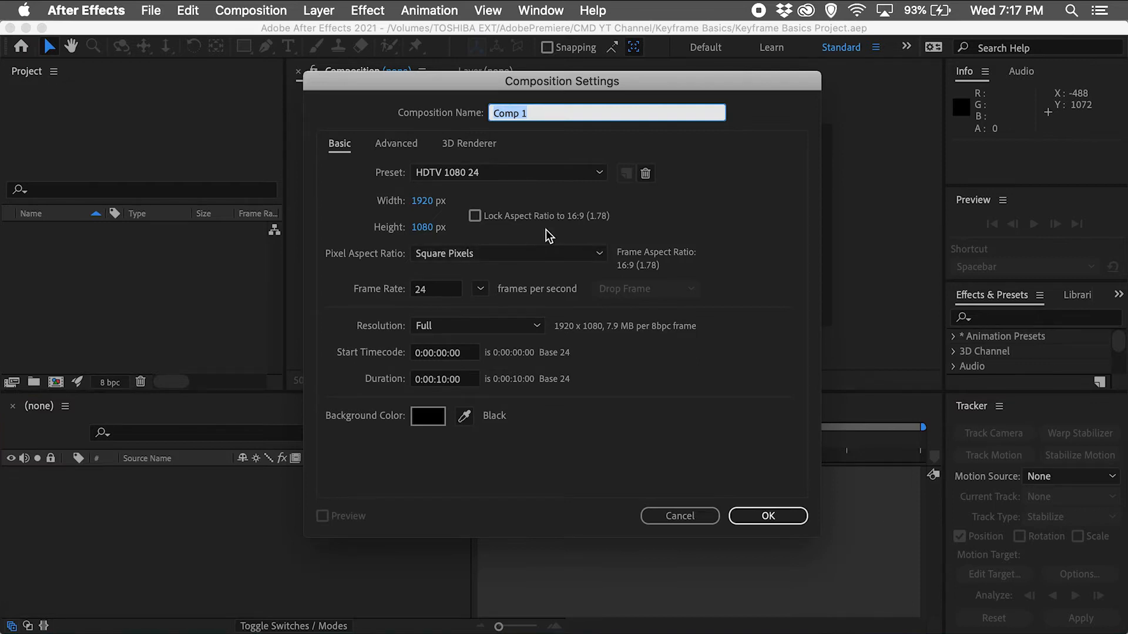
click(507, 172)
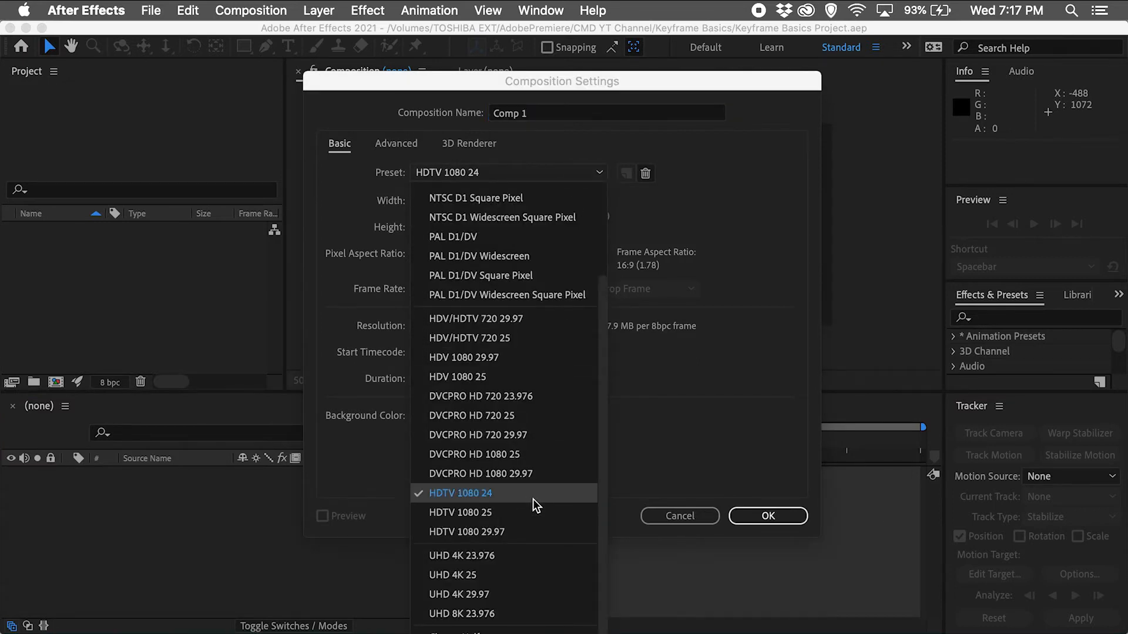
click(459, 493)
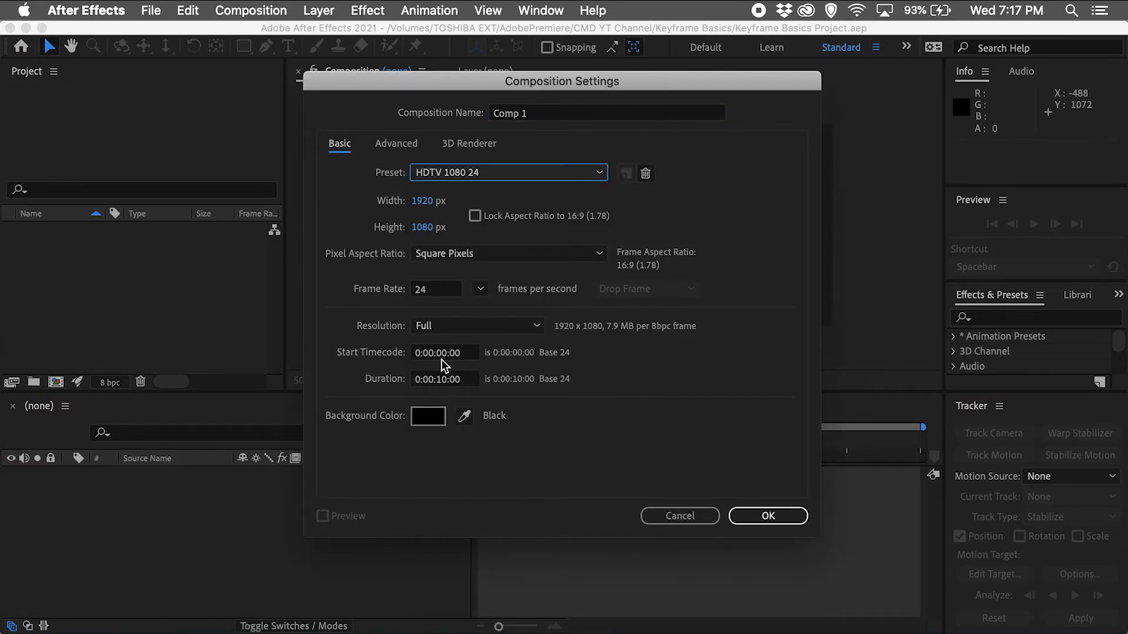
click(444, 378)
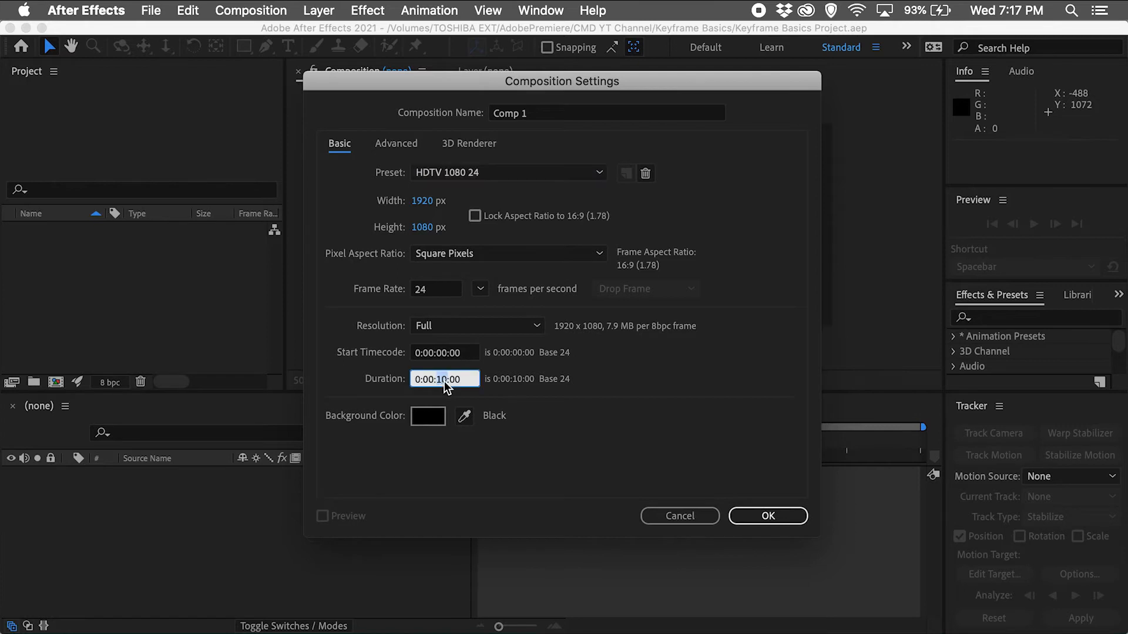
text(0:00:04:00)
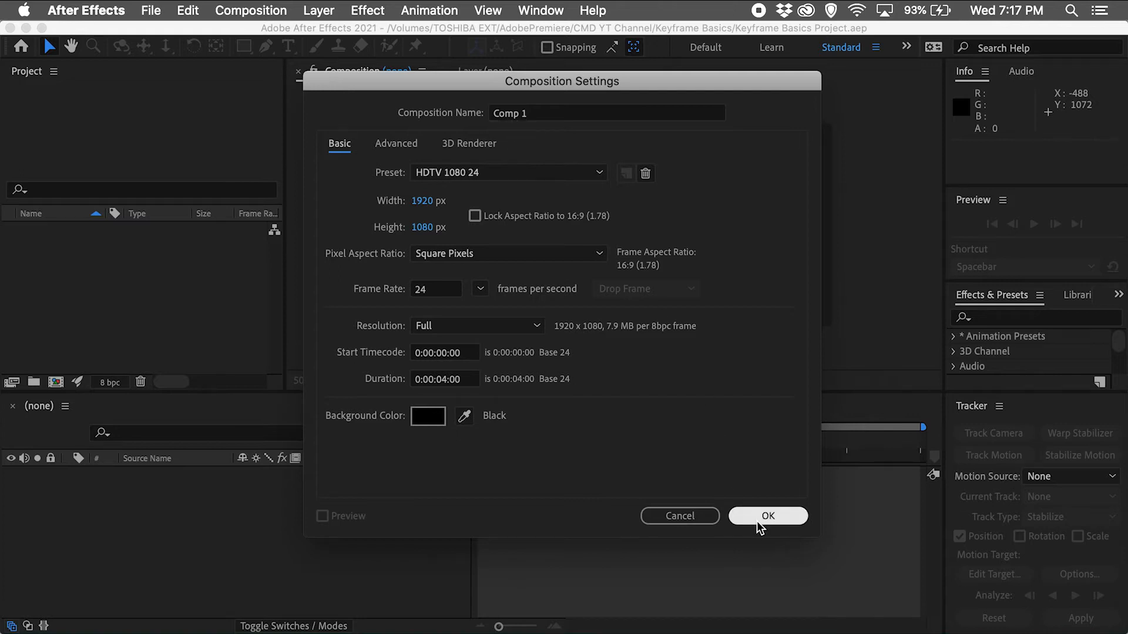
click(767, 515)
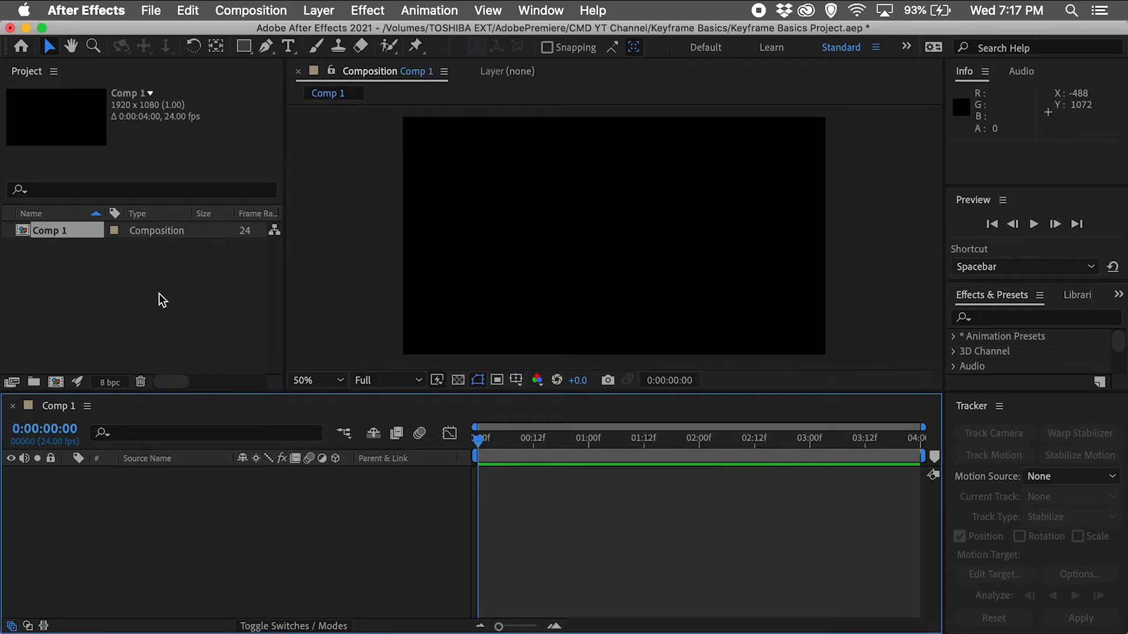
Add a full-frame blue solid layer named 'Blue Solid 1'.
click(318, 10)
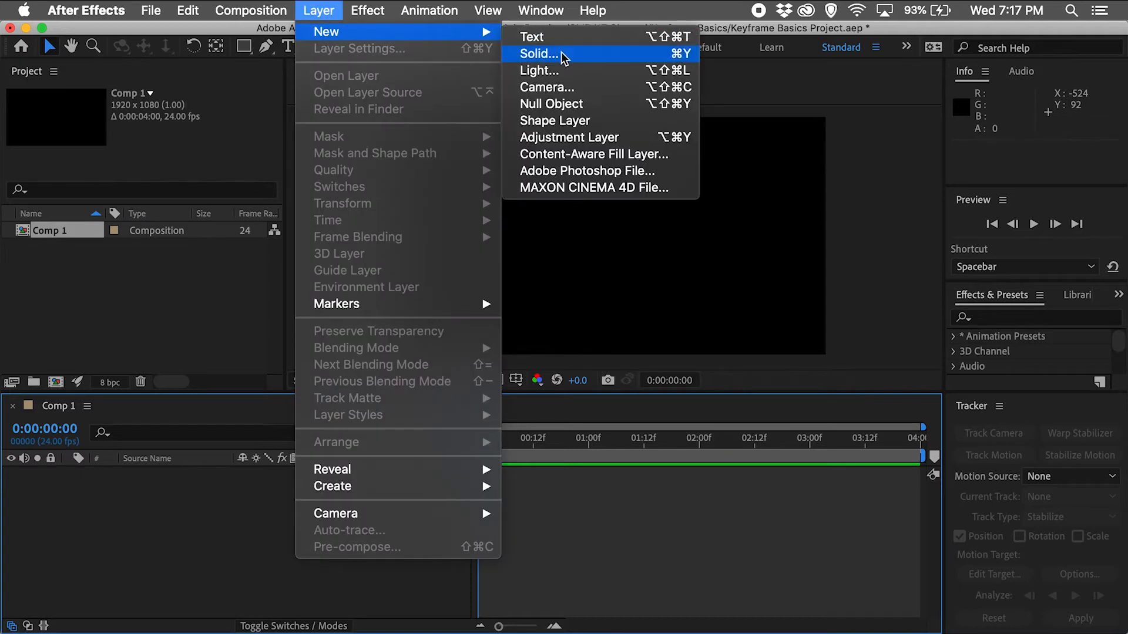
click(538, 54)
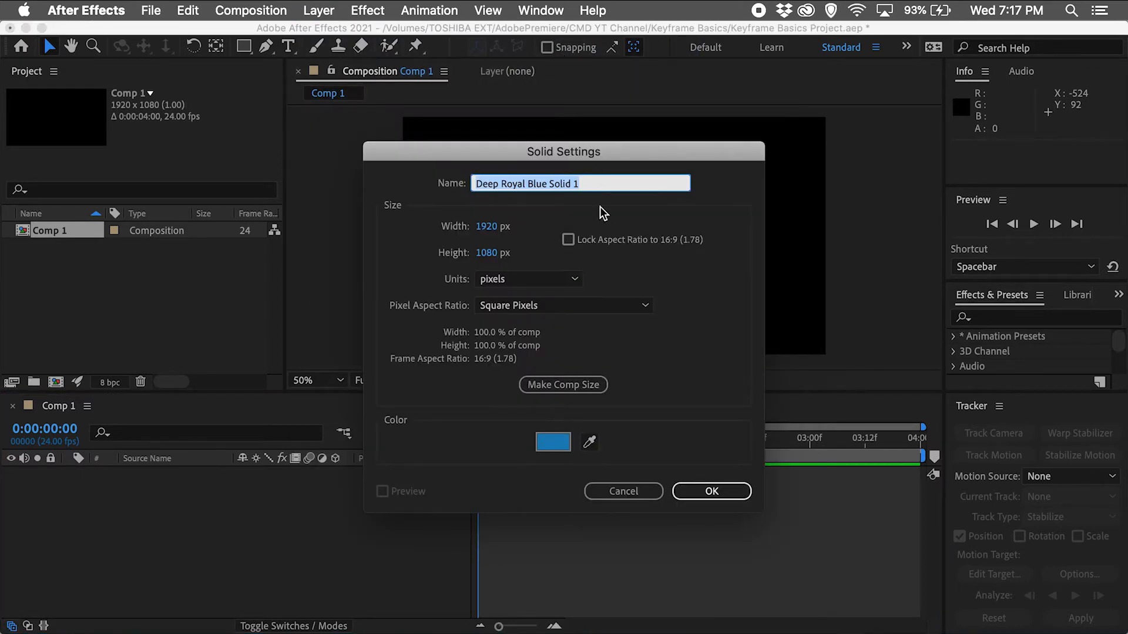
click(528, 183)
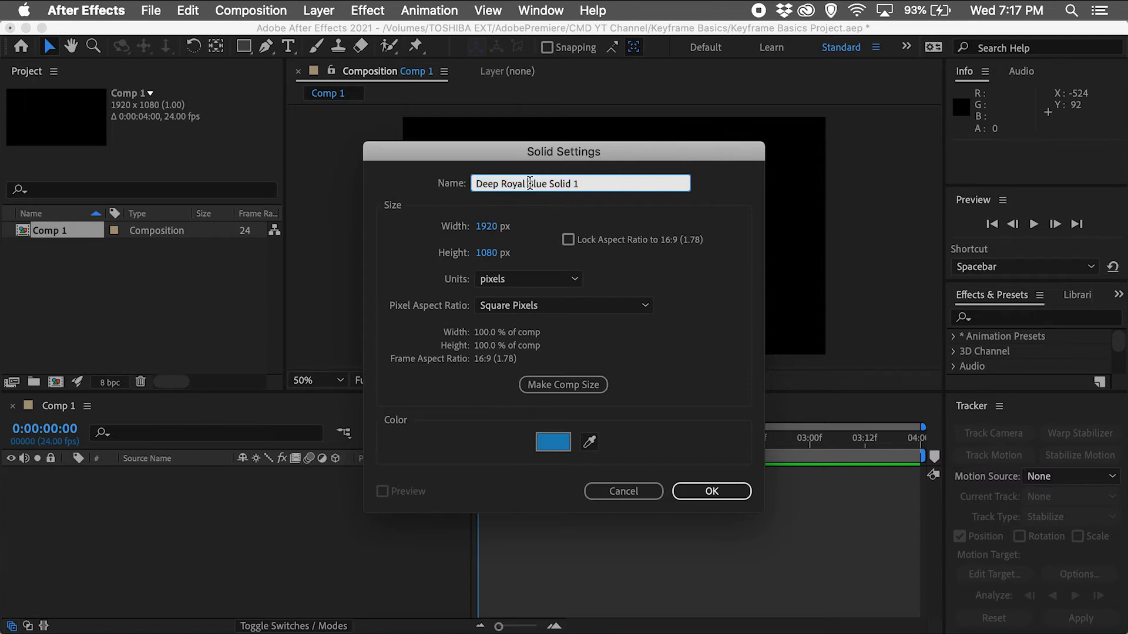
text(Blue Solid 1)
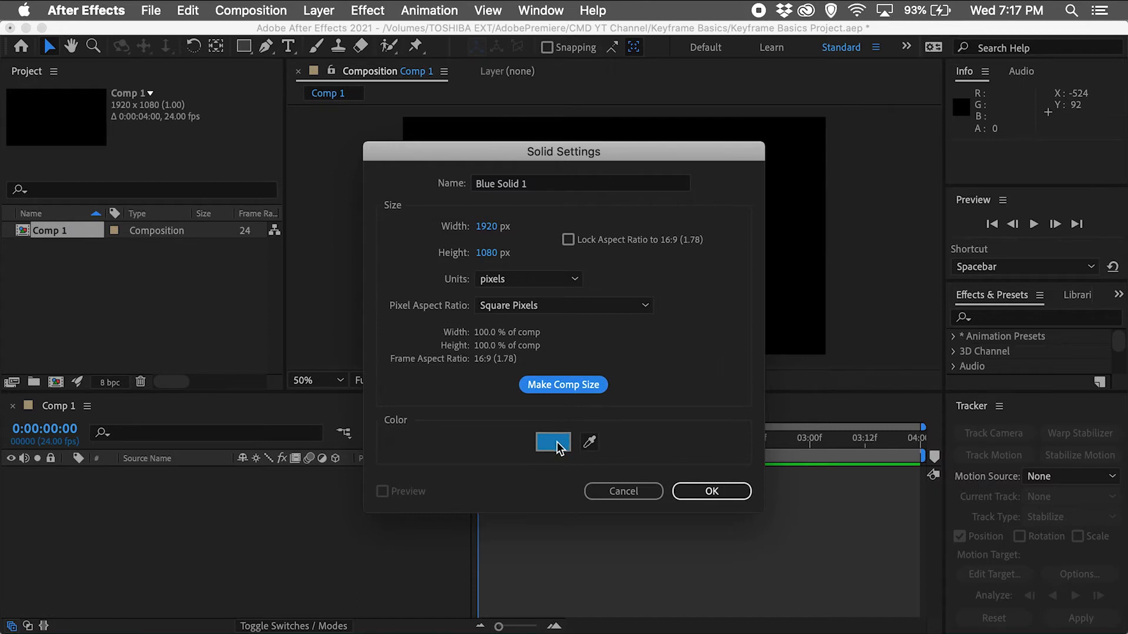
click(552, 441)
text(2)
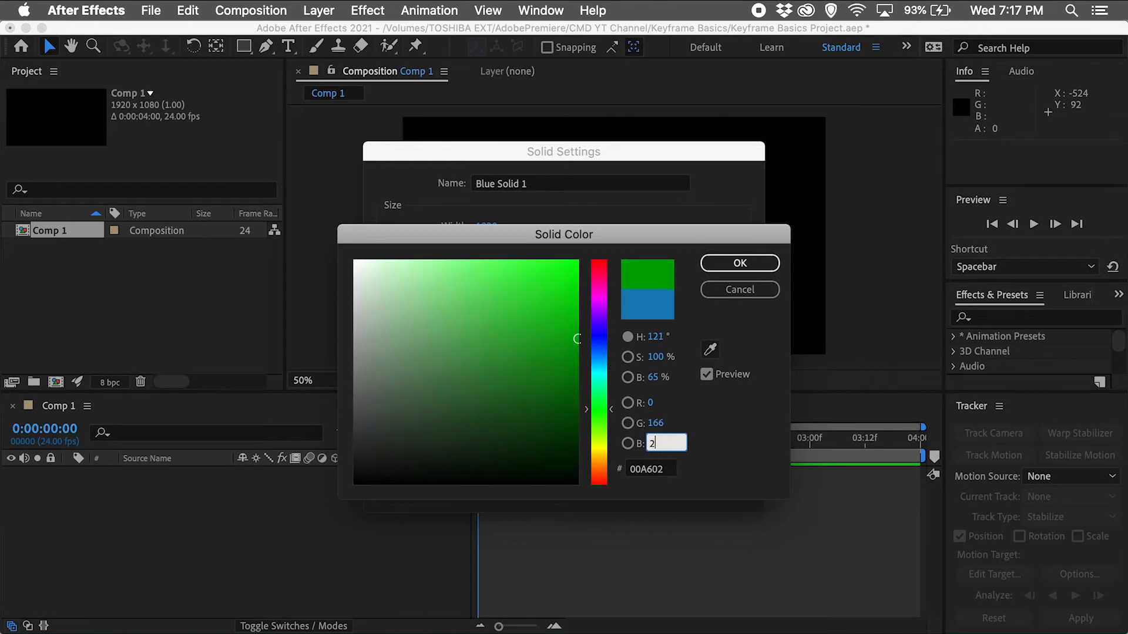
click(739, 262)
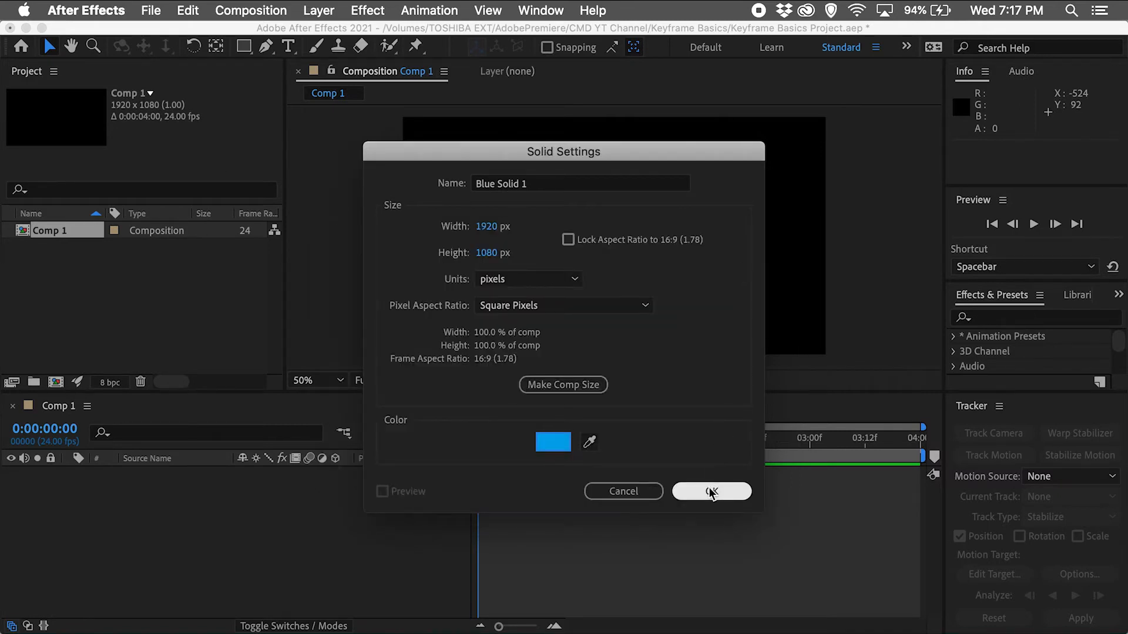
click(711, 490)
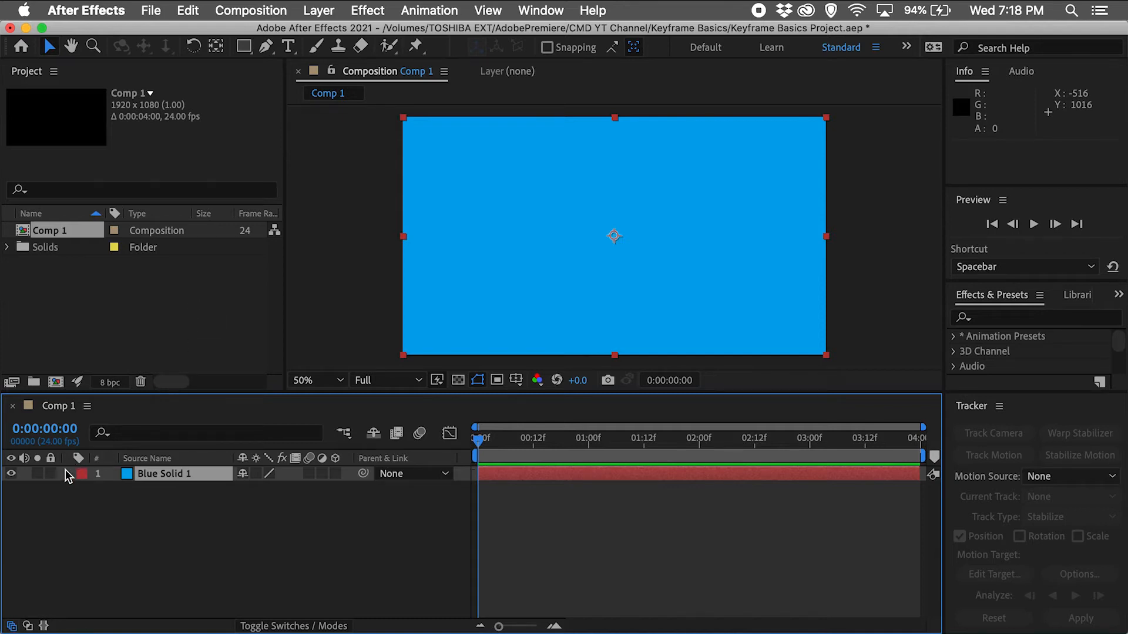
Lock the Blue Solid 1 layer.
click(51, 473)
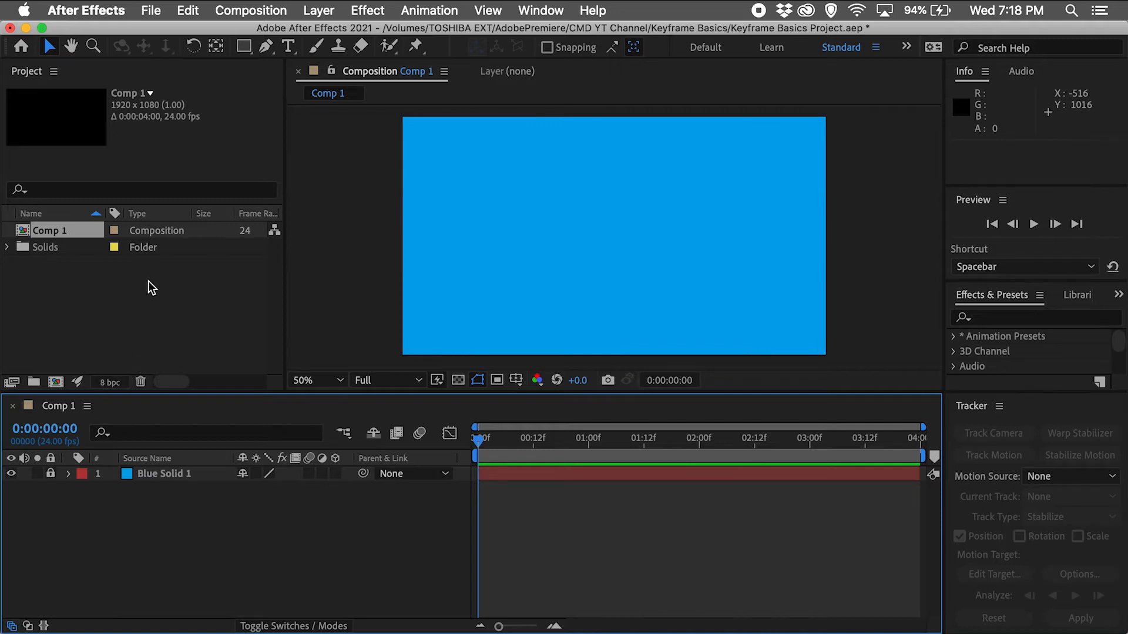
Import Layer 1 of CMD-Logo.ai into the project as footage.
right_click(148, 288)
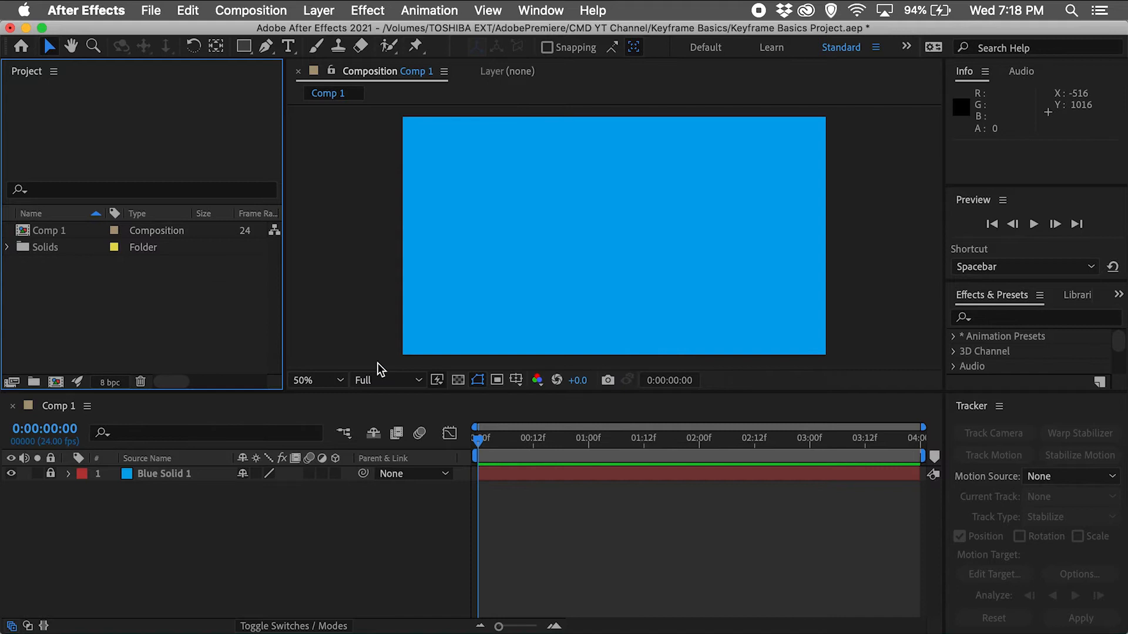
click(568, 433)
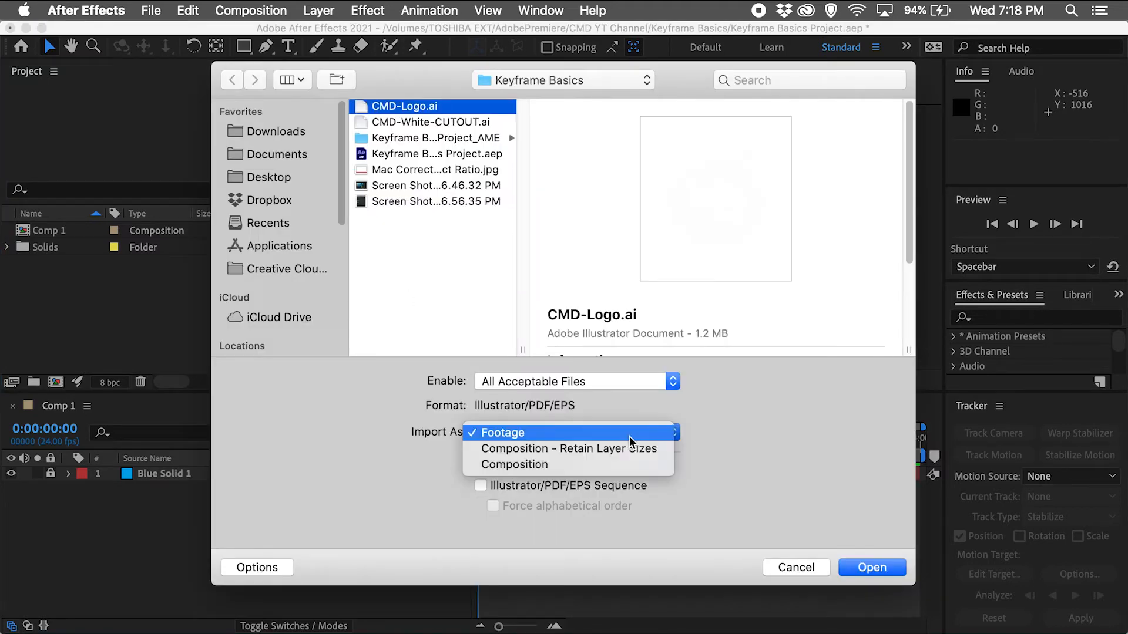
click(871, 568)
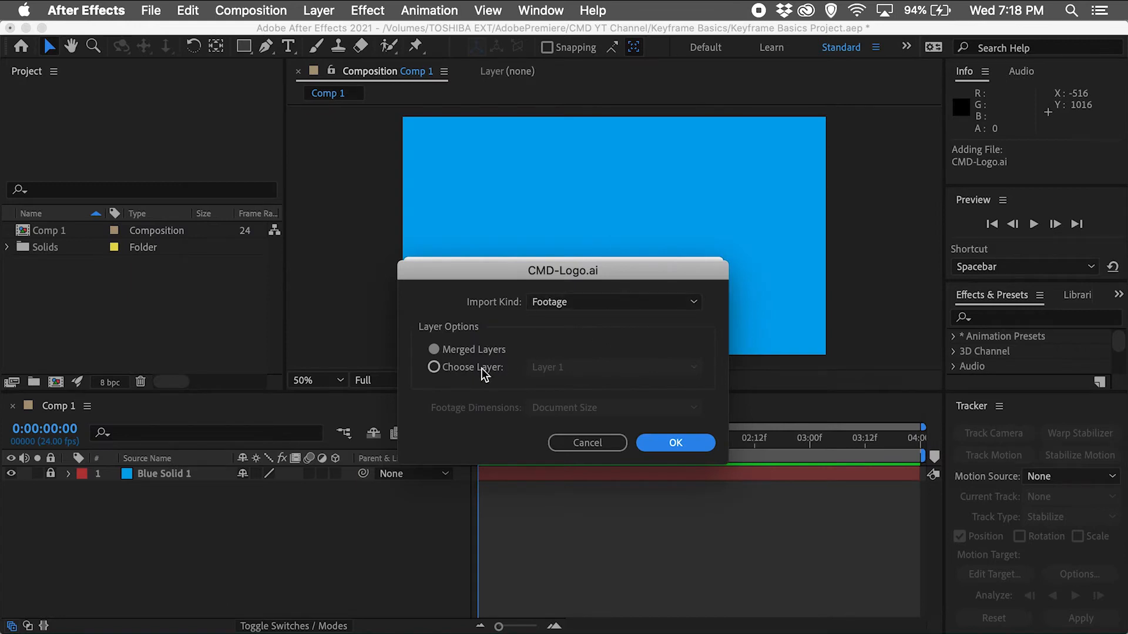
click(435, 366)
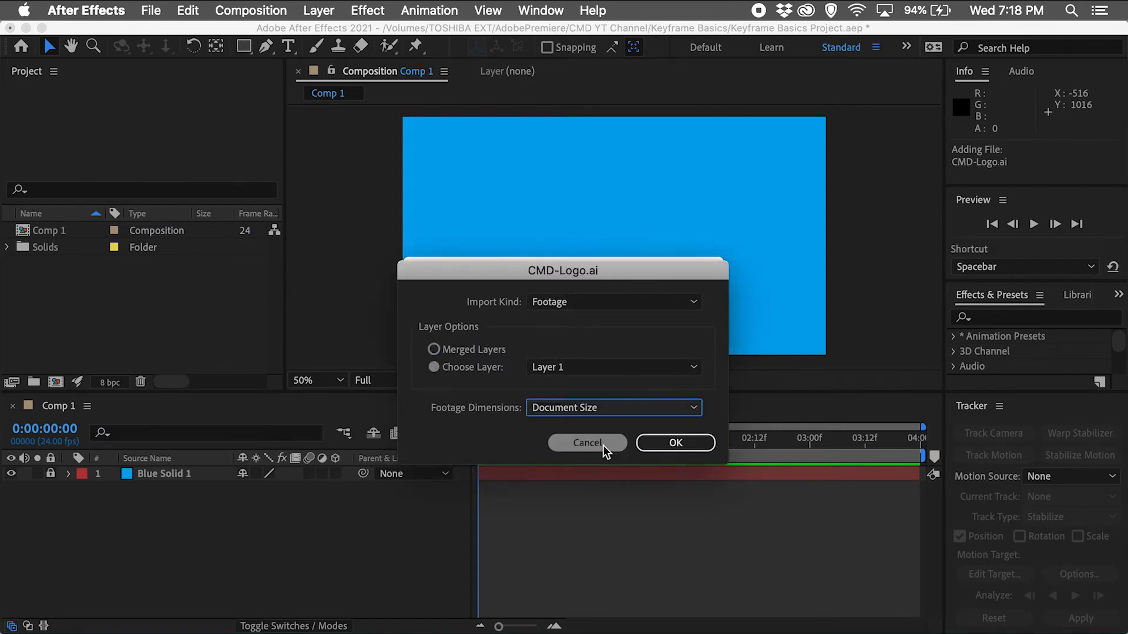
click(673, 442)
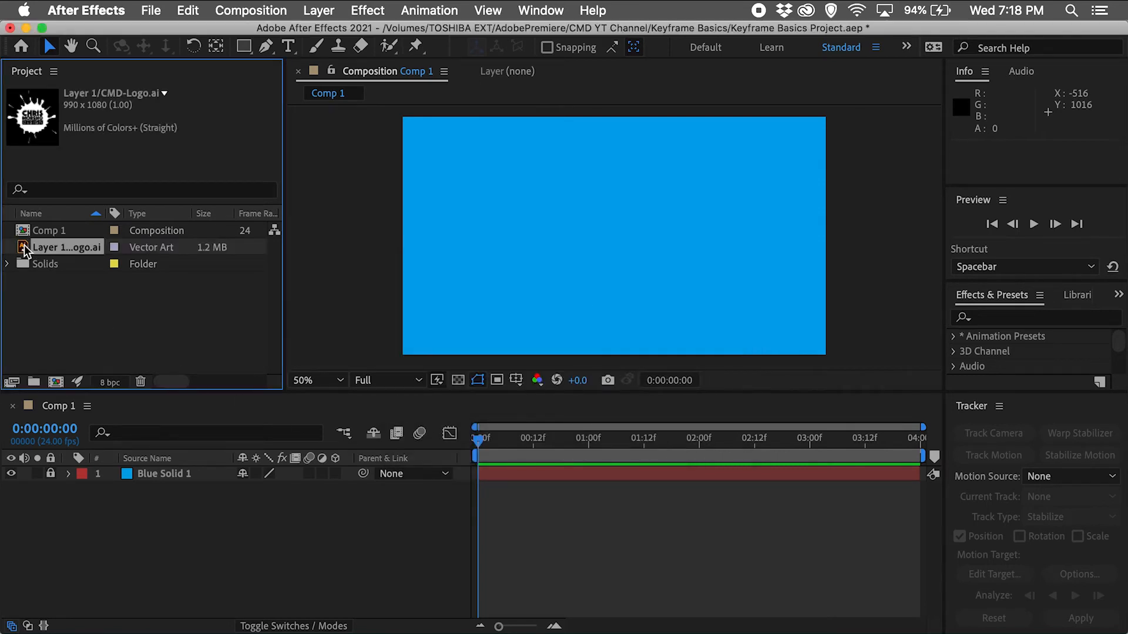
Drag the CMD-Logo footage into Comp 1 above the blue solid.
drag(65, 247, 202, 478)
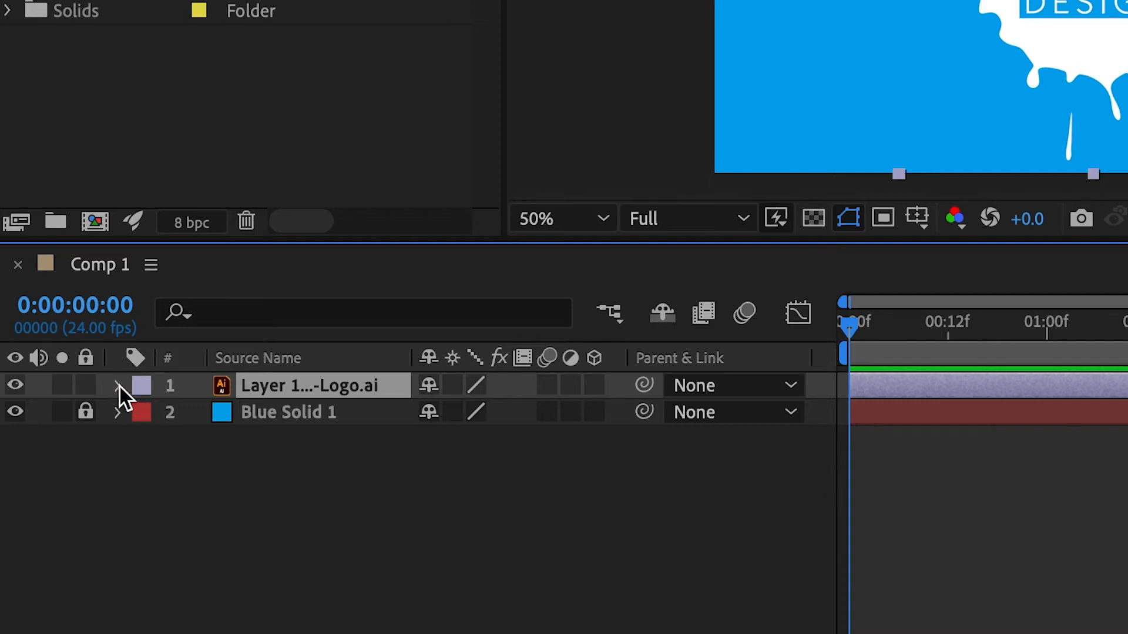
Keyframe the logo's Scale from 0% at start to 100% at two seconds, then preview.
click(121, 385)
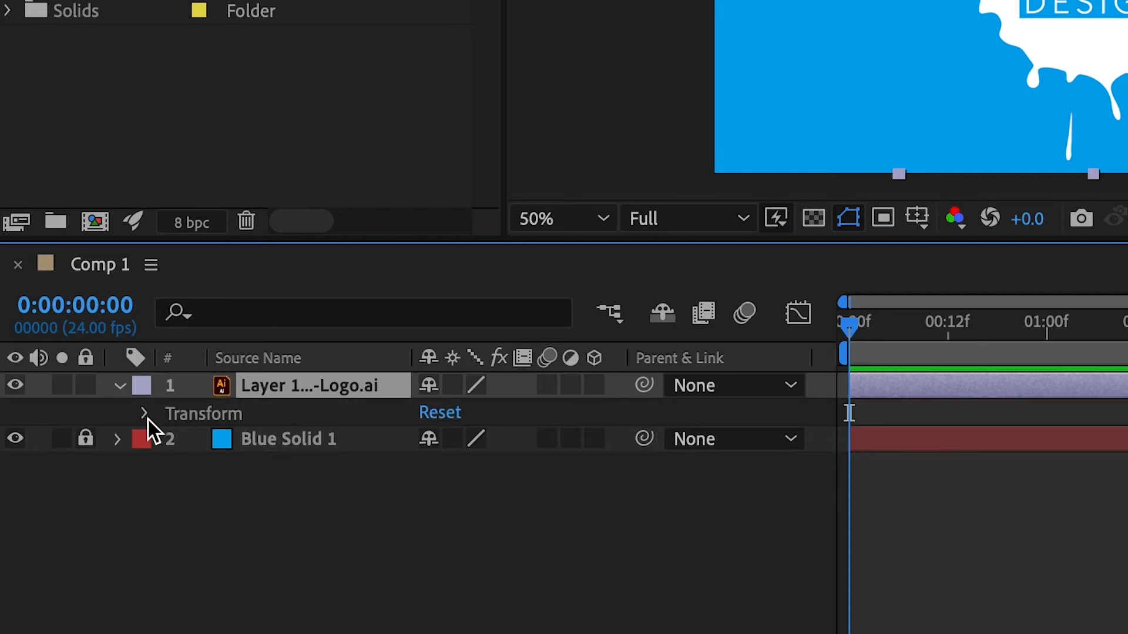
click(144, 413)
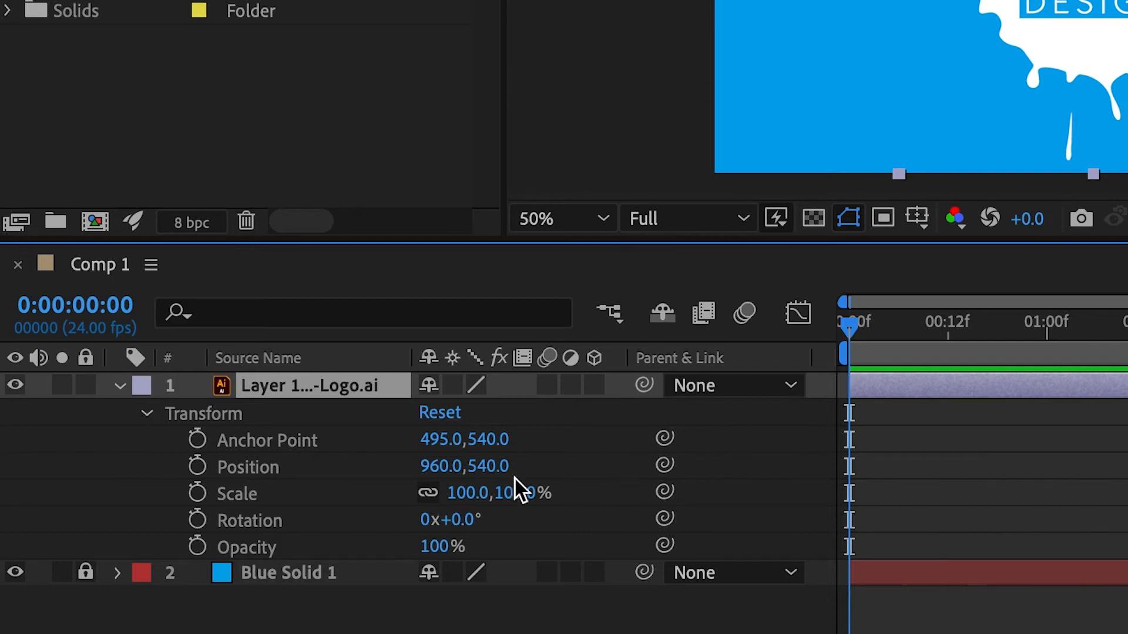
mouse_move(201, 503)
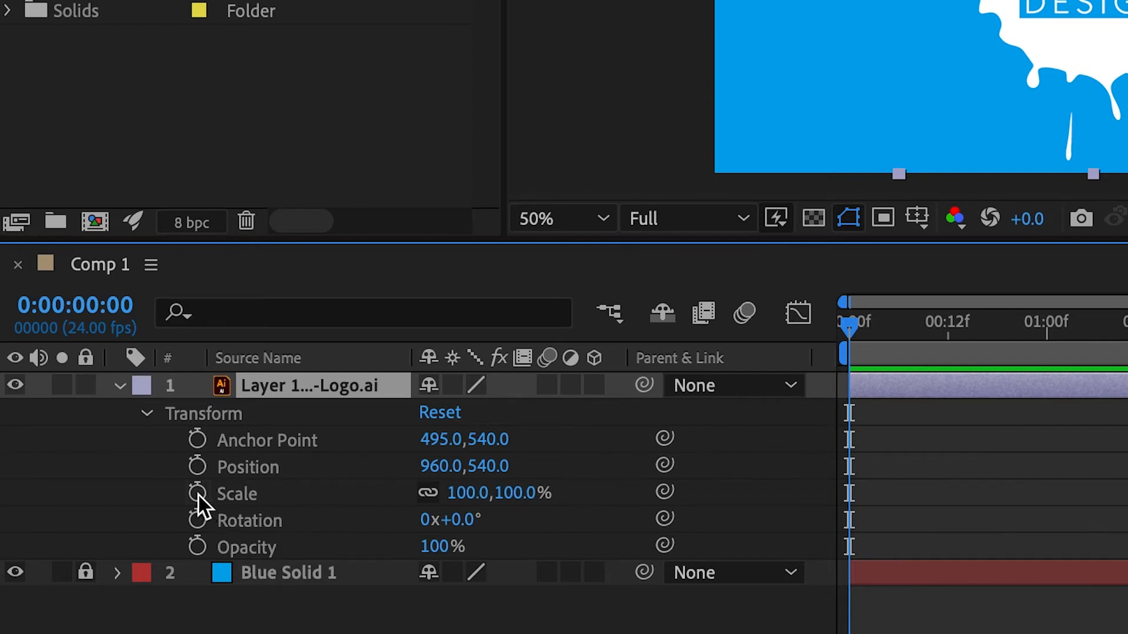
mouse_move(198, 494)
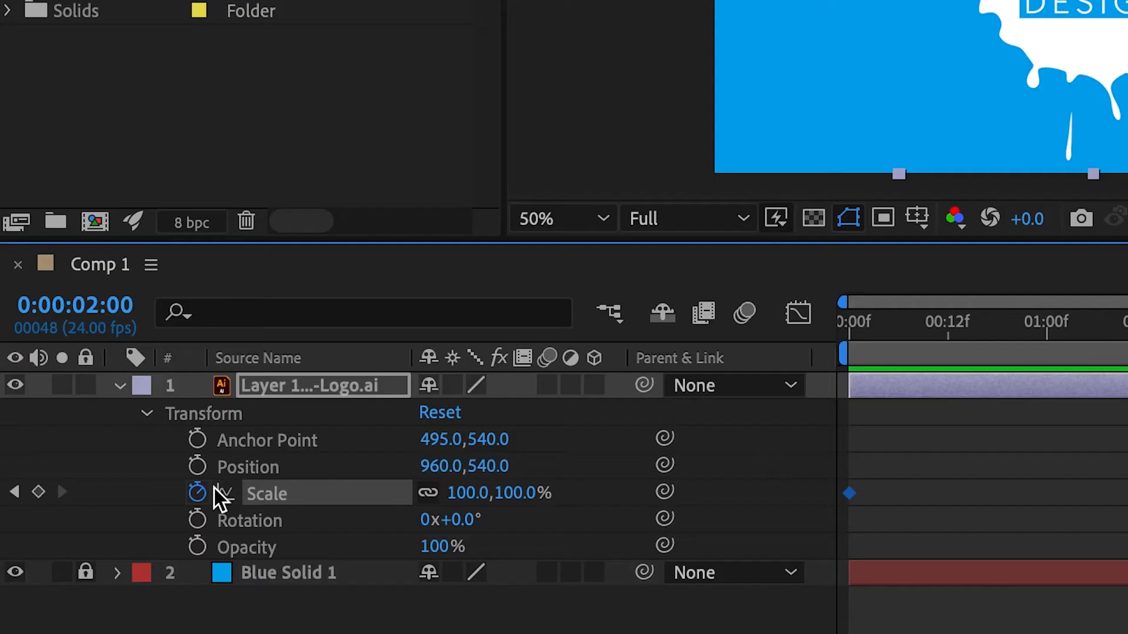
click(37, 492)
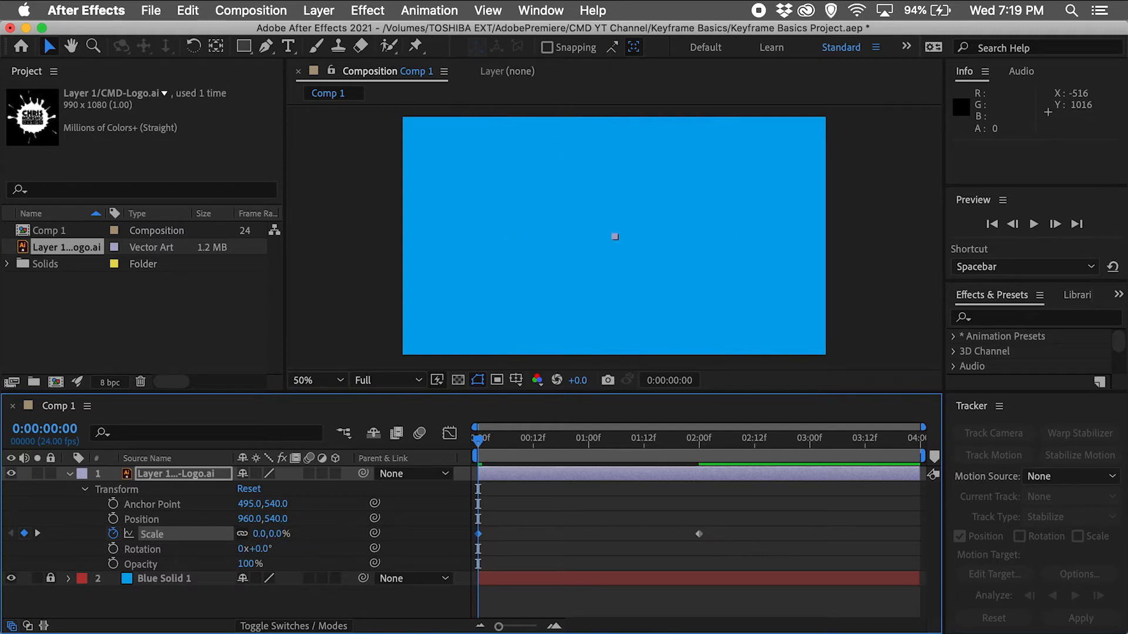
key(space)
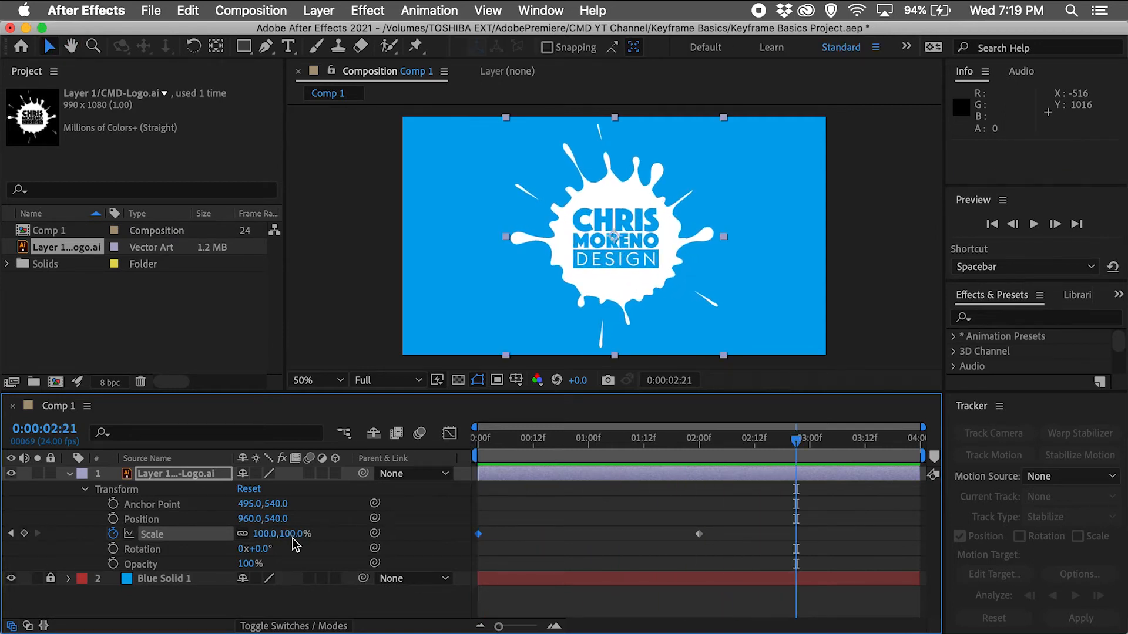
mouse_move(991, 225)
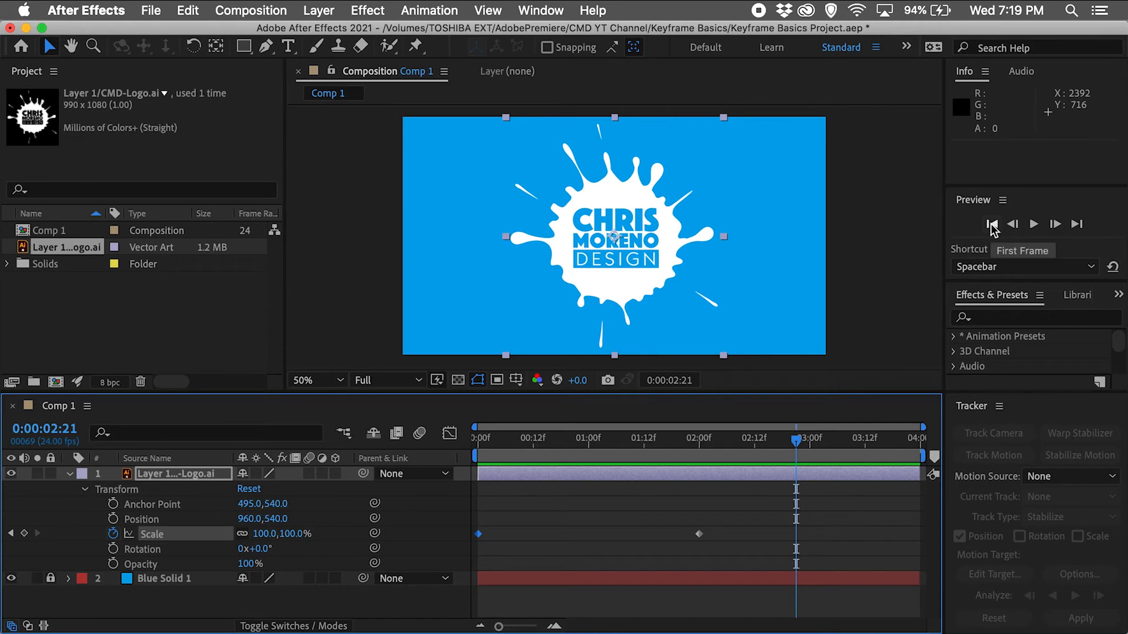
Add logo Rotation keyframes at 0:00 and at 2:00.
click(990, 224)
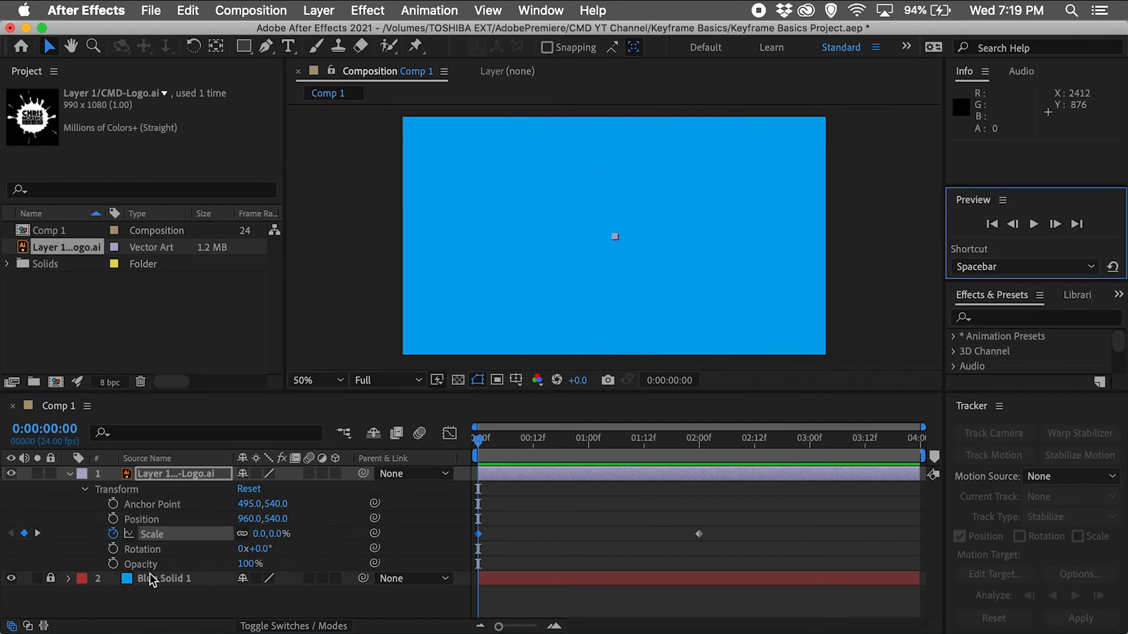
mouse_move(113, 554)
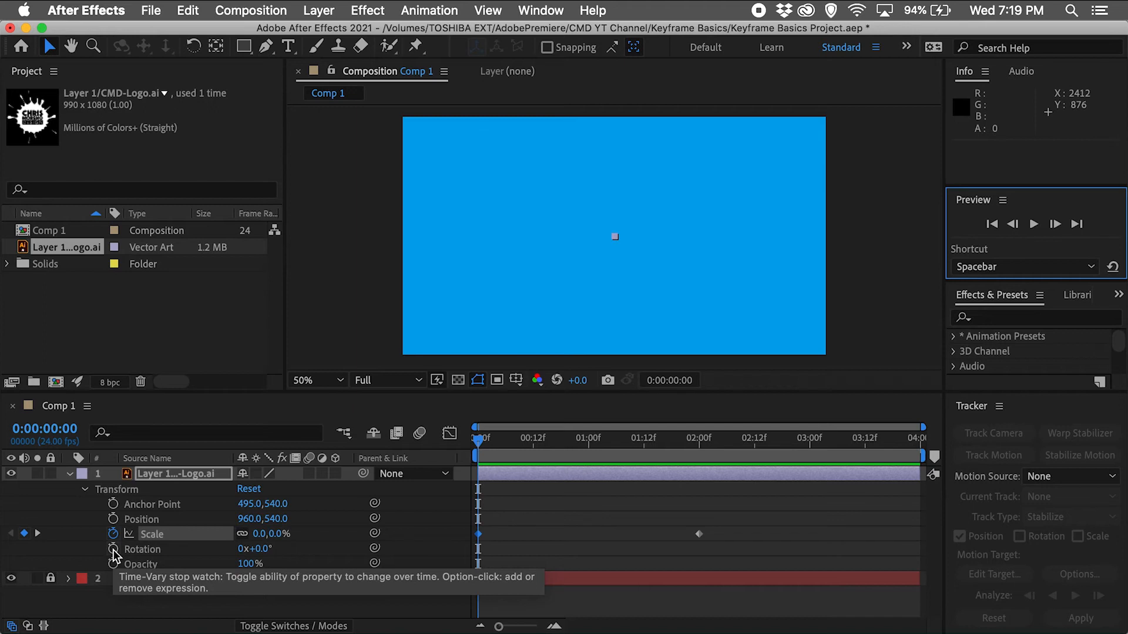
click(113, 550)
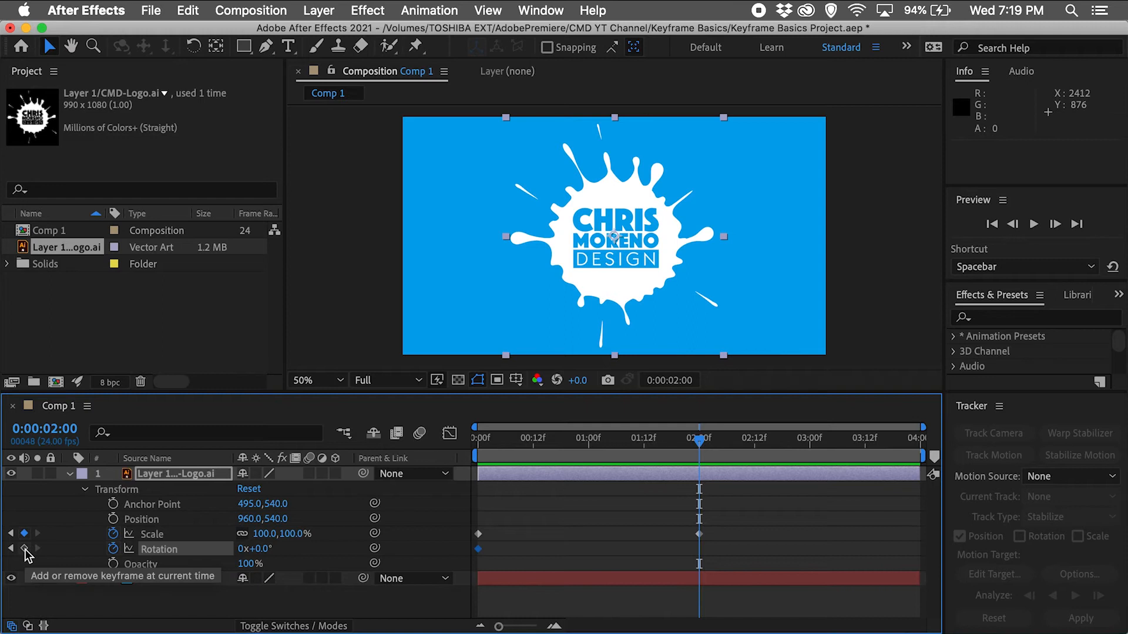
click(25, 548)
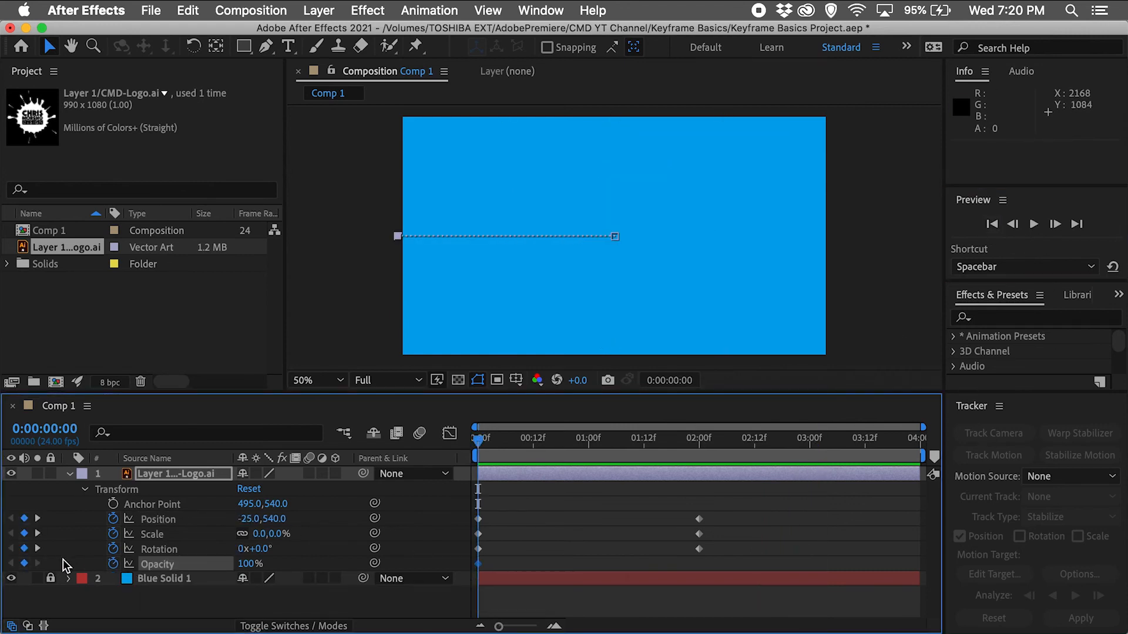
Keyframe logo Opacity from 0% to 100% by two seconds and preview the animation.
click(698, 438)
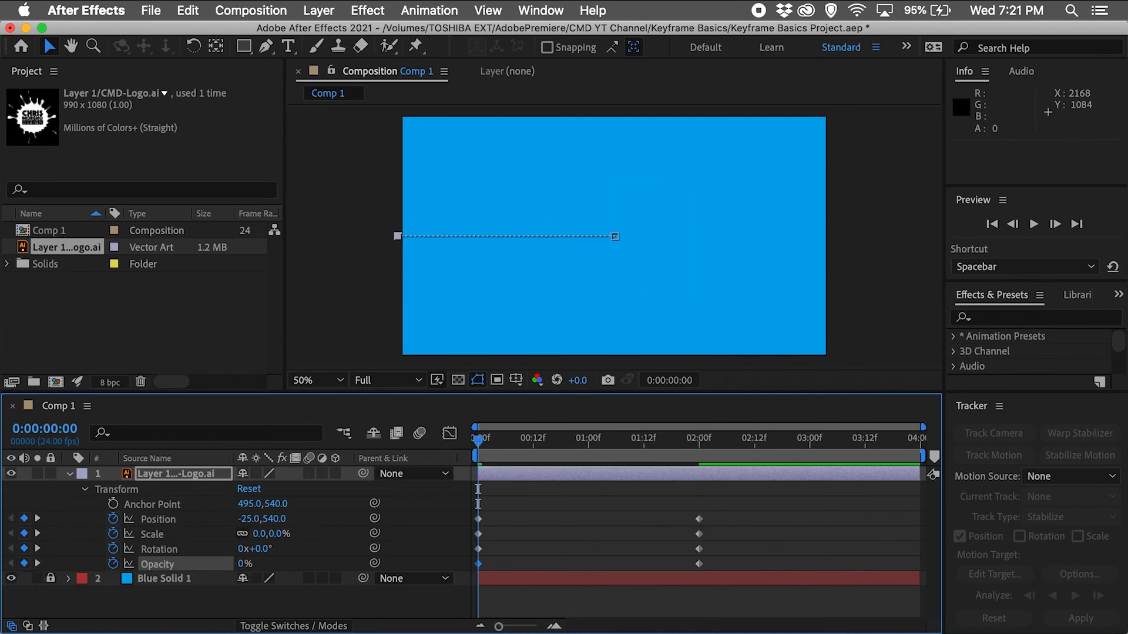
key(space)
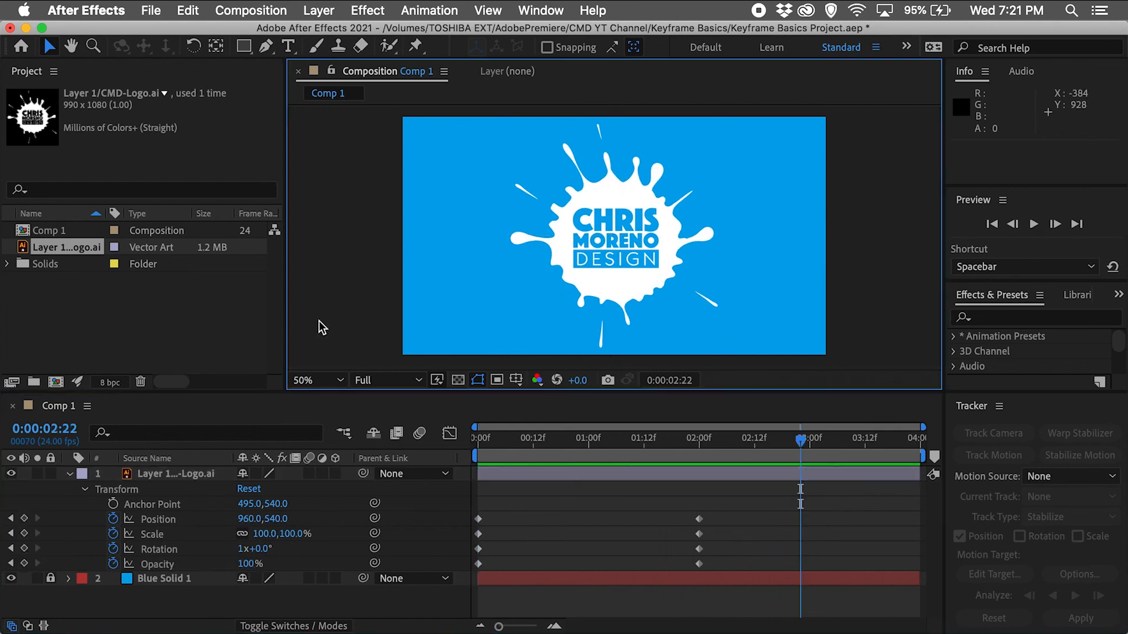
Queue Comp 1 in Media Encoder as H.264 and start the render.
click(151, 10)
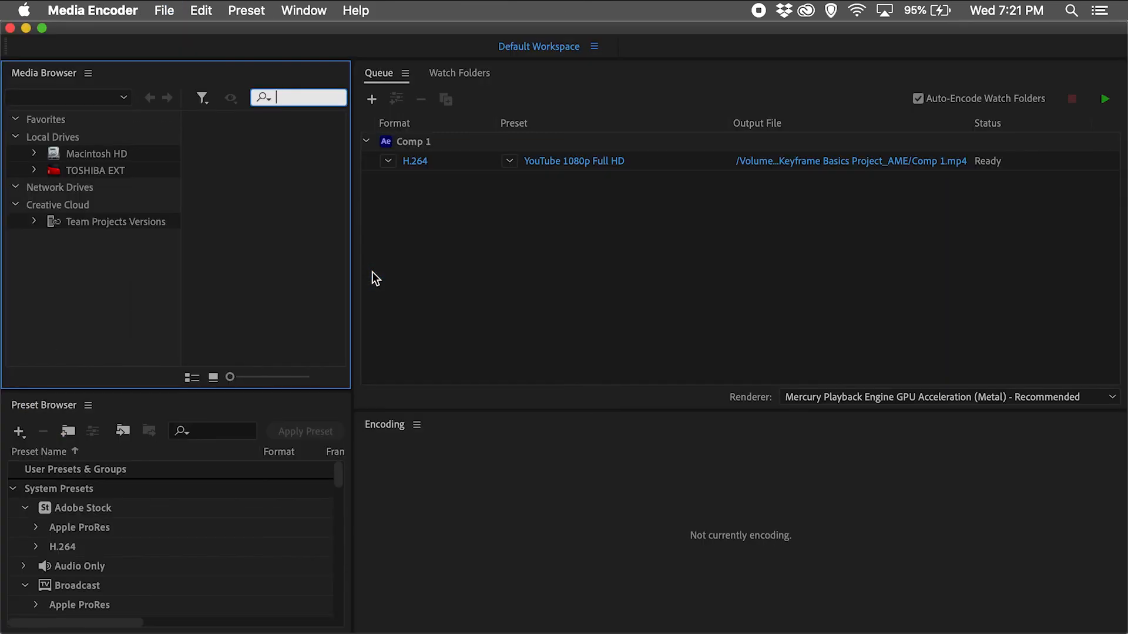
click(387, 160)
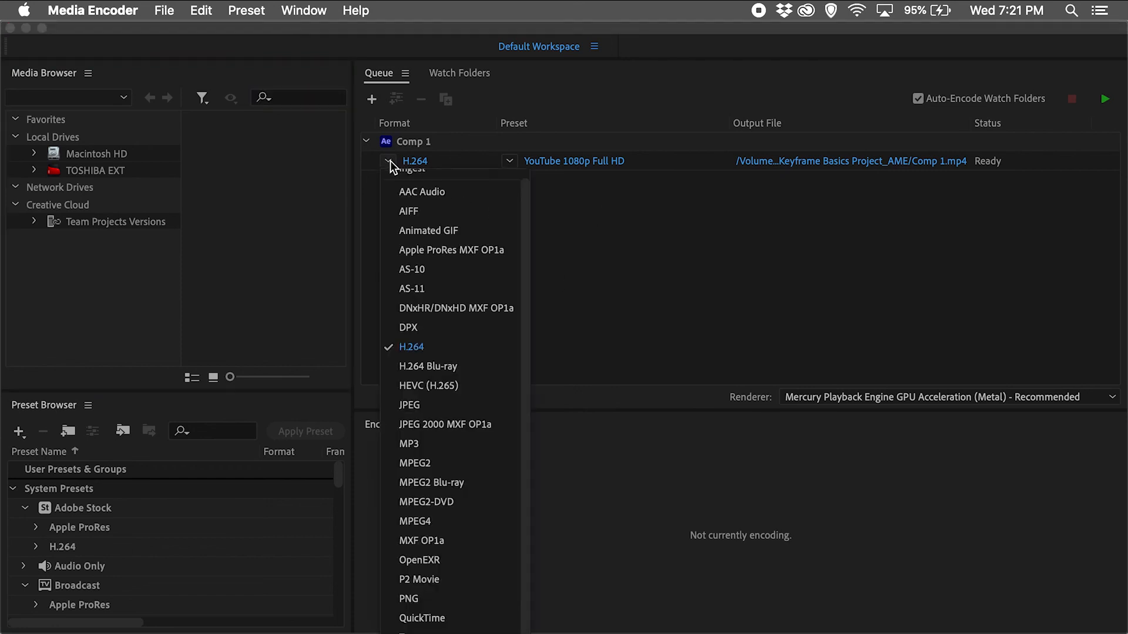
click(410, 346)
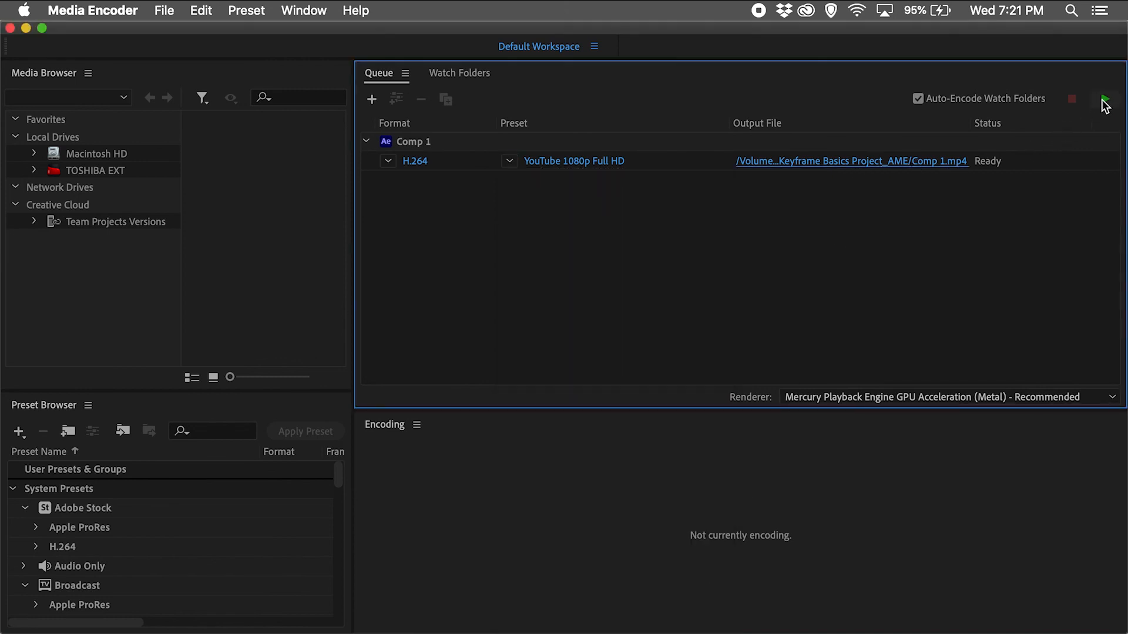
click(1106, 99)
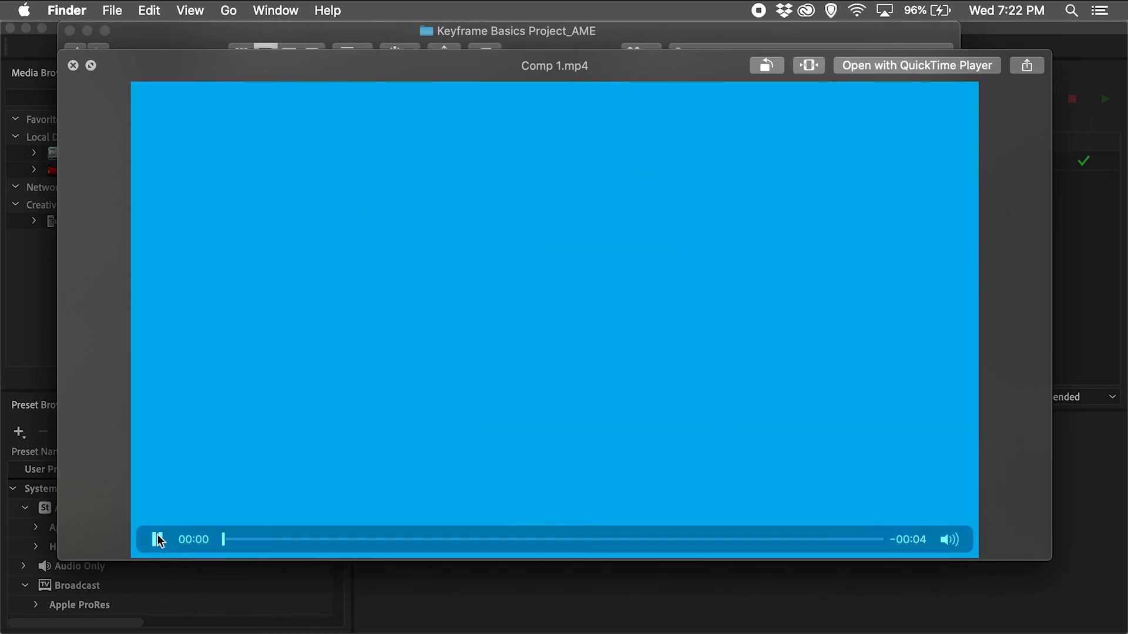
Play Comp 1.mp4 in Quick Look and scrub back to about one second.
click(156, 540)
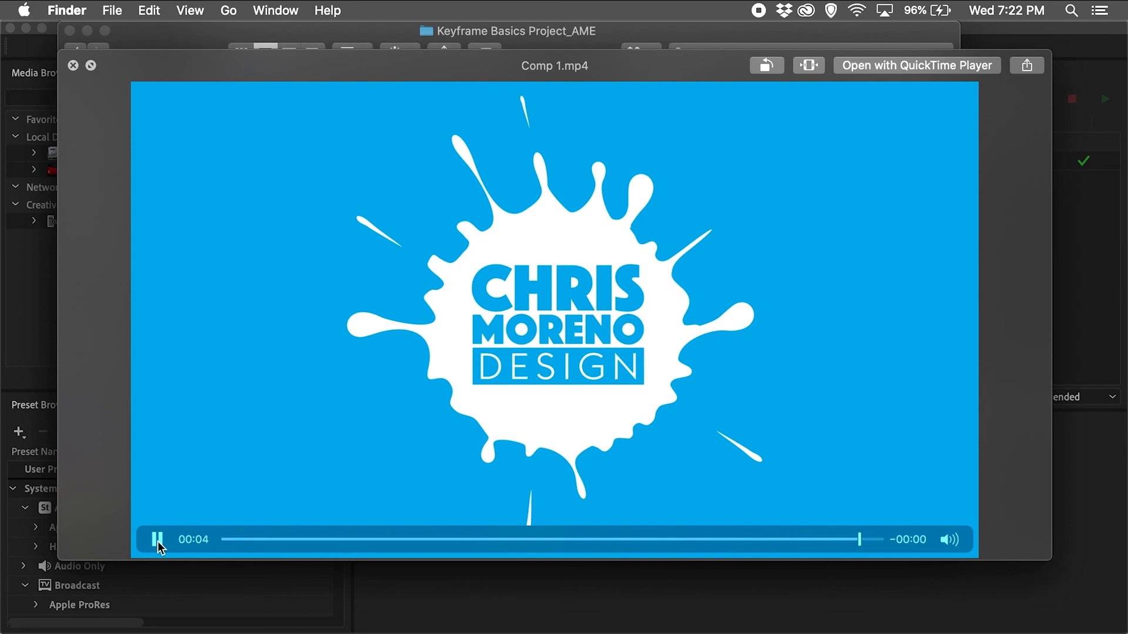
drag(859, 539, 401, 539)
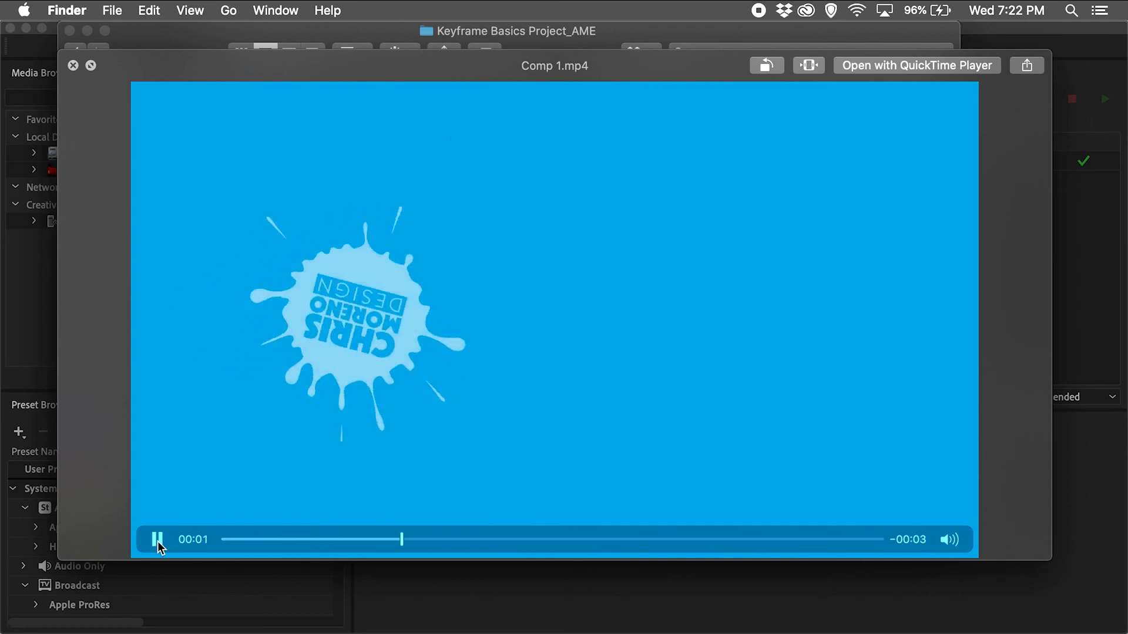